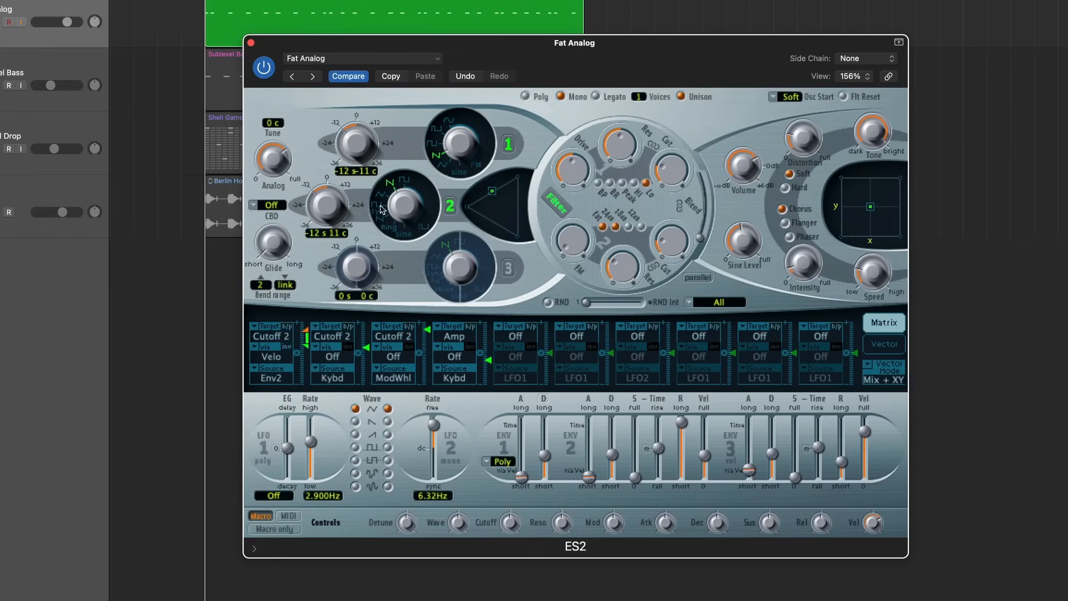
mouse_move(498, 155)
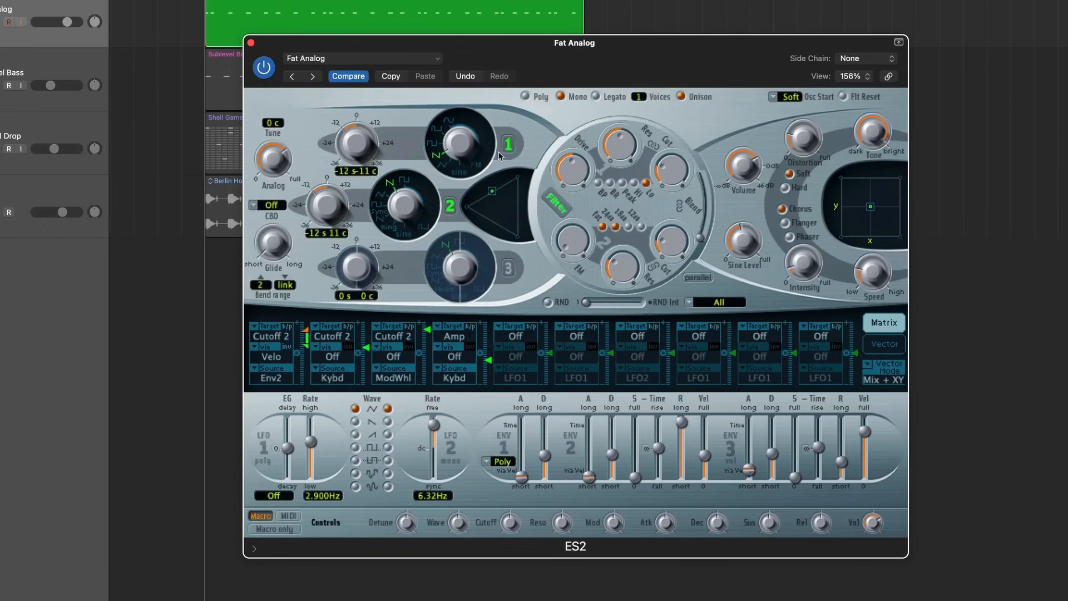
mouse_move(497, 179)
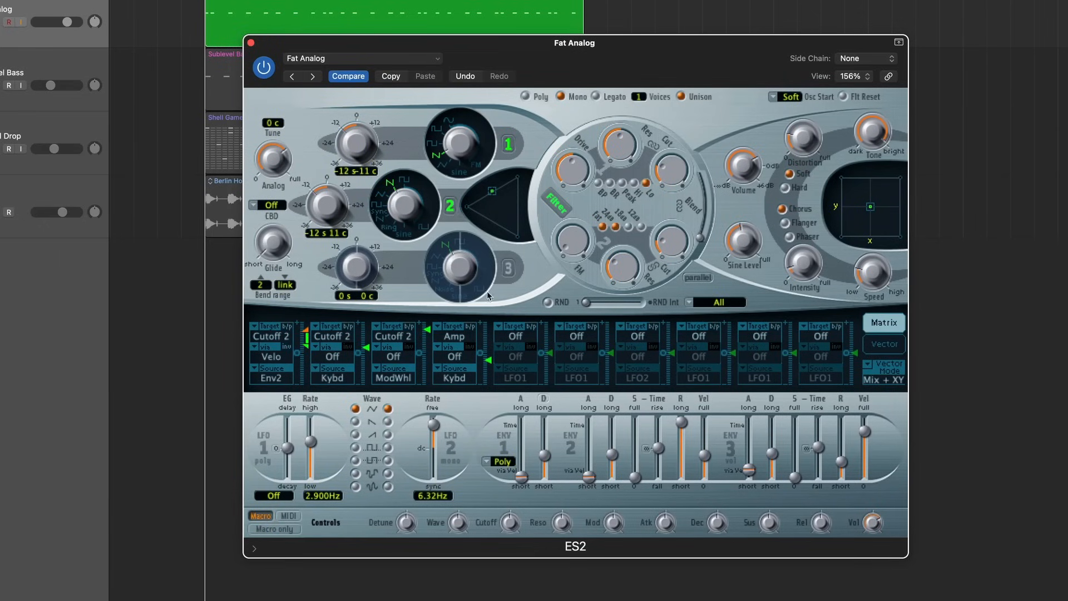
mouse_move(522, 341)
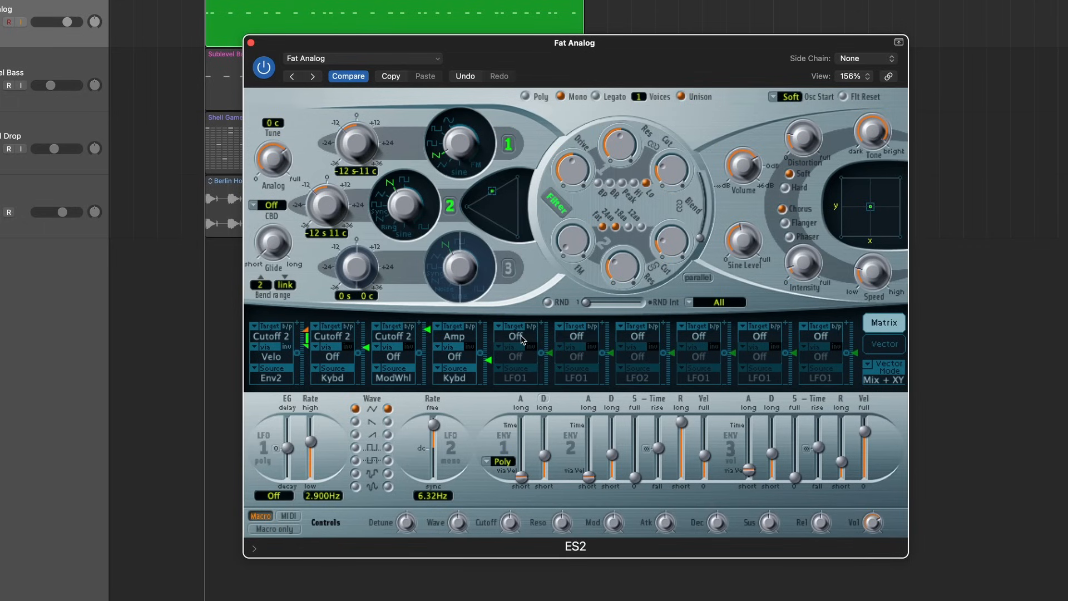
- Set the fifth ES2 mod matrix slot's target to Pitch123
click(514, 327)
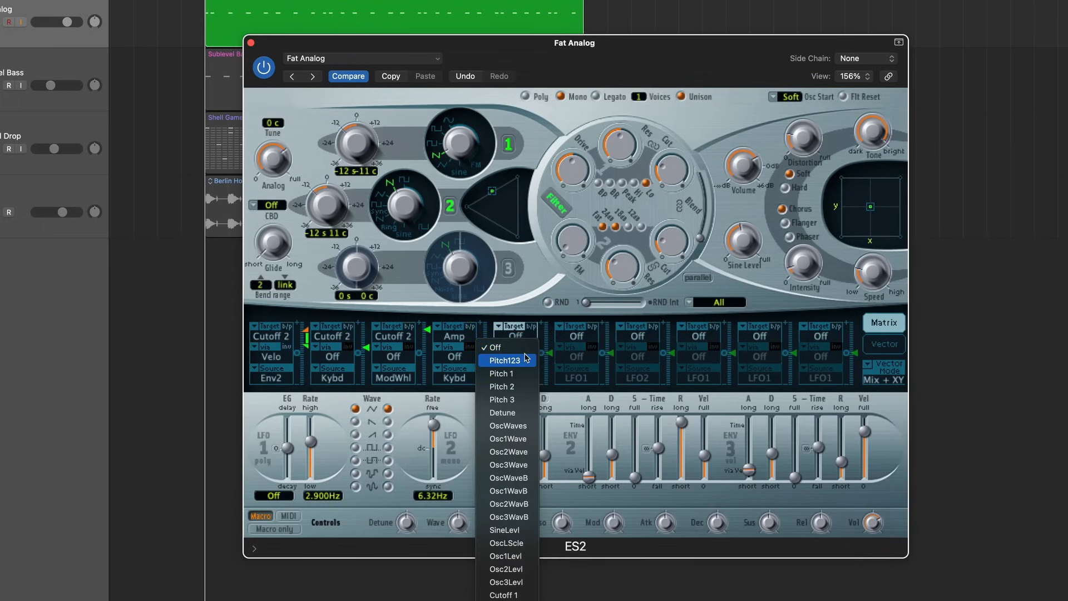
mouse_move(507, 373)
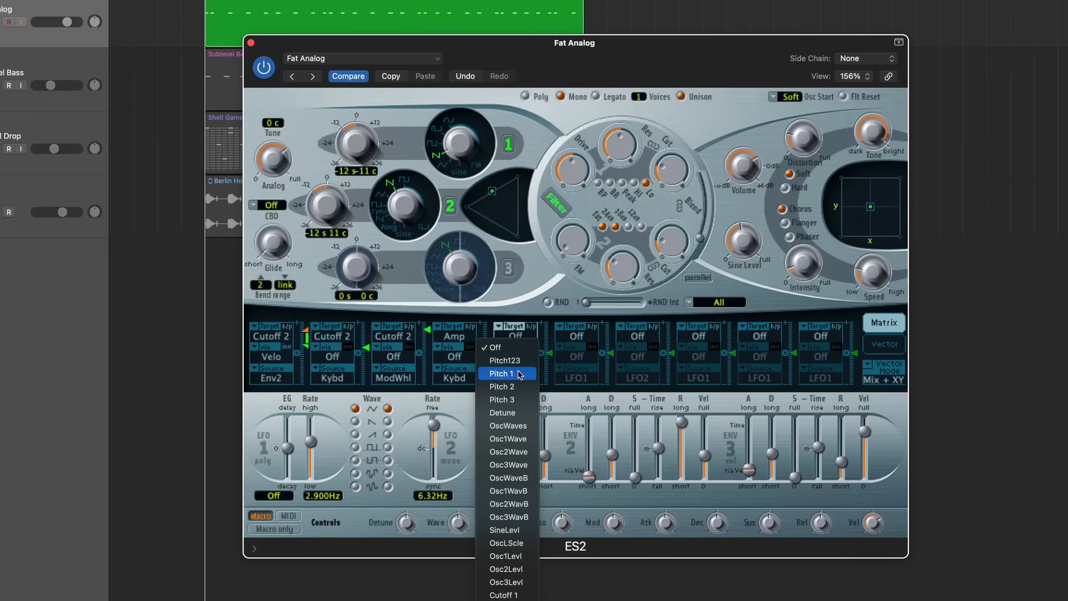
mouse_move(502, 386)
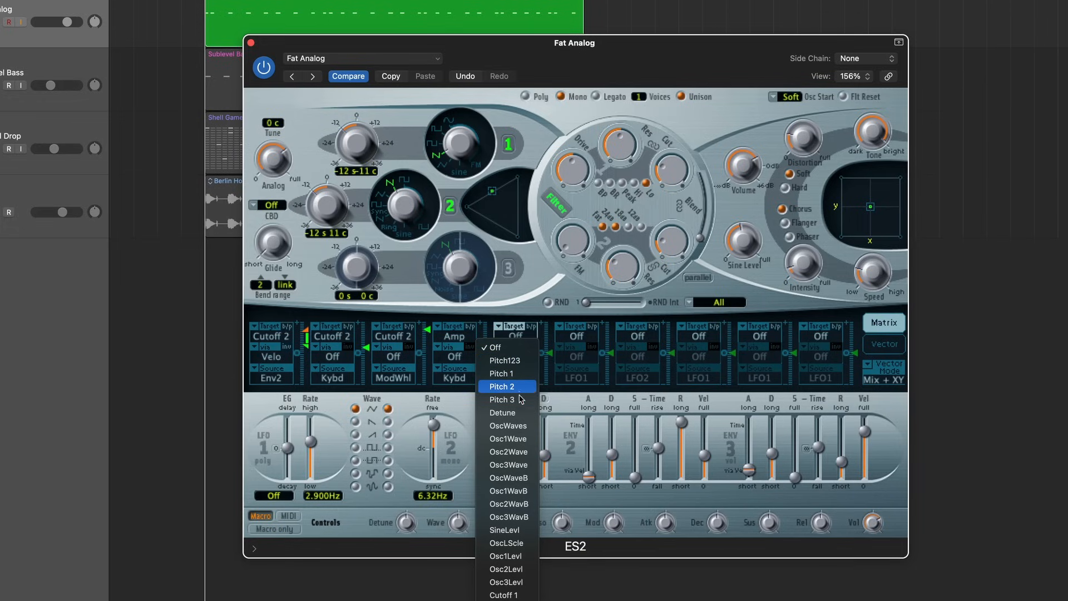
mouse_move(520, 400)
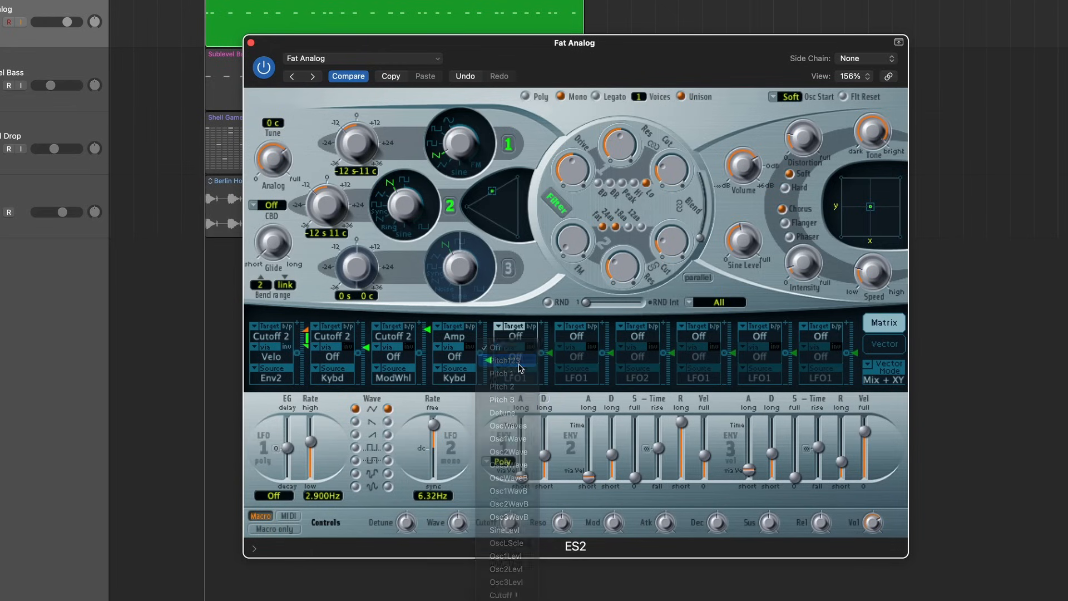
click(504, 373)
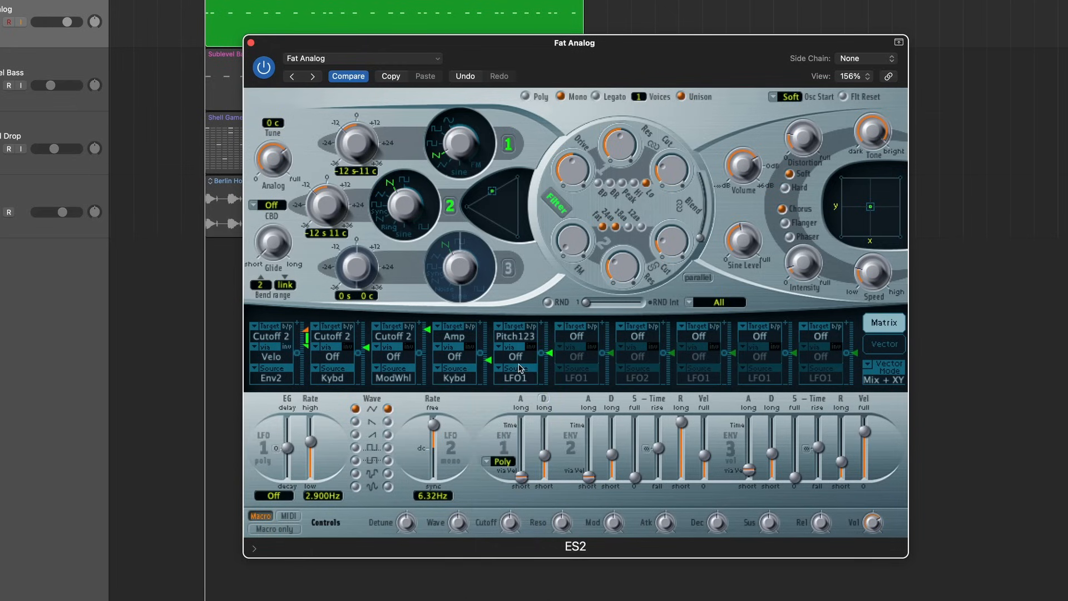
mouse_move(524, 382)
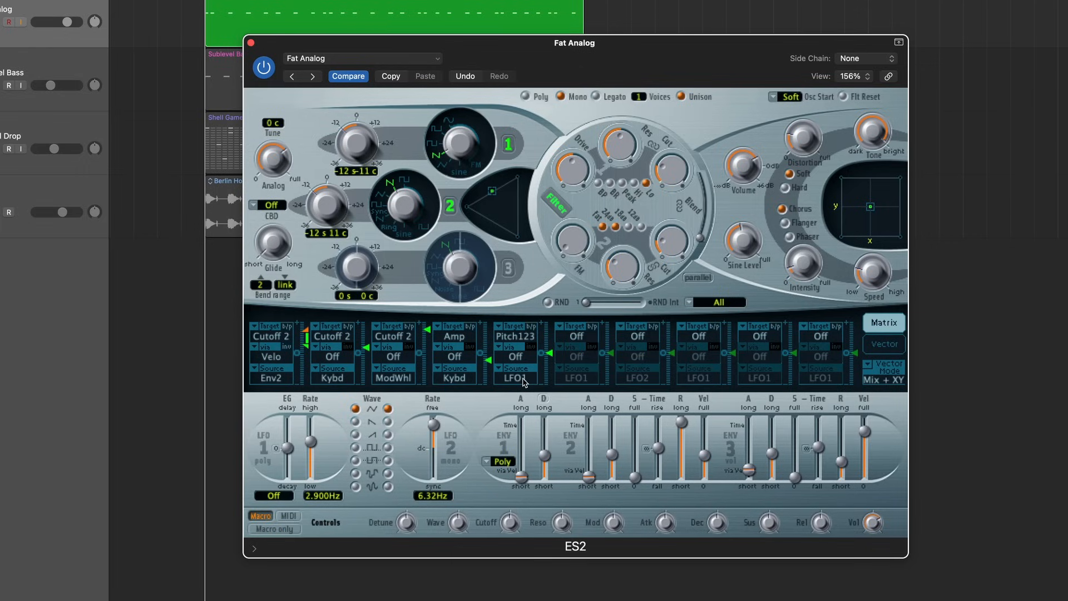
mouse_move(526, 341)
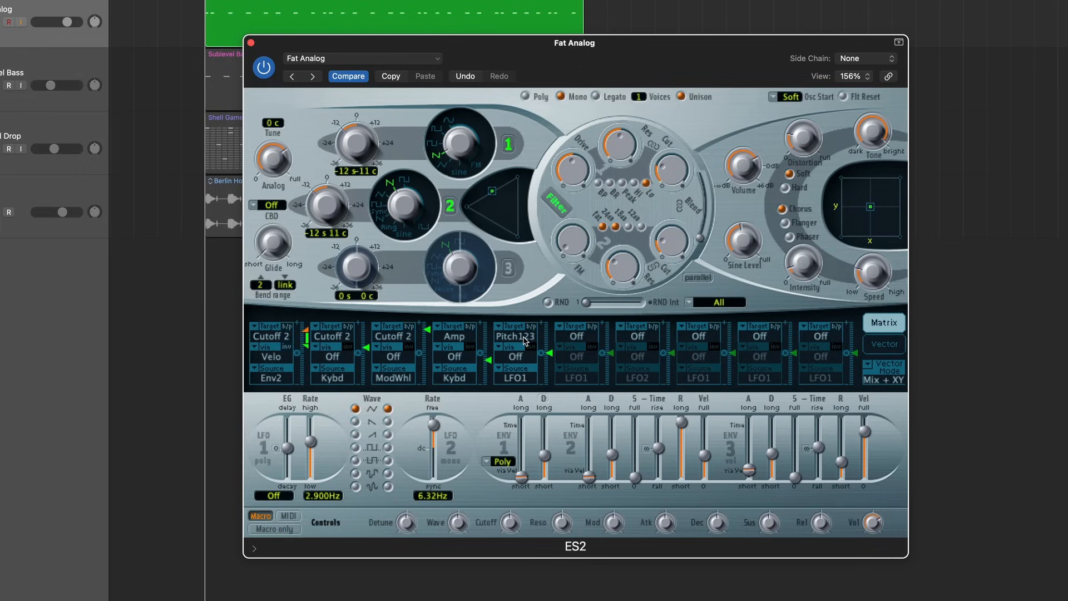
- Switch the Pitch123 route's source to Velo and raise its amount to about 0.38
click(516, 368)
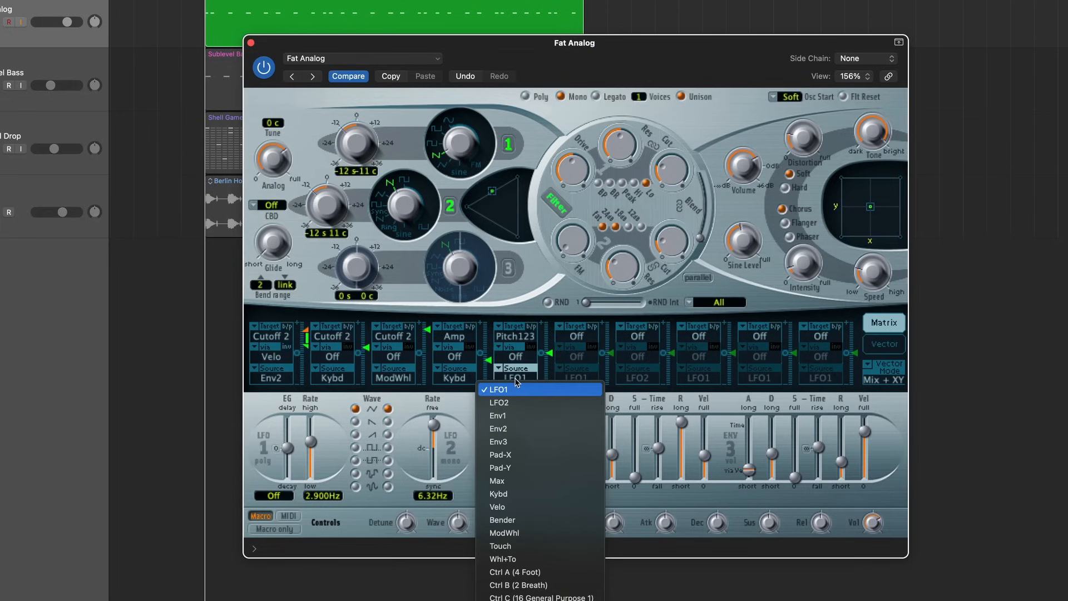
mouse_move(530, 510)
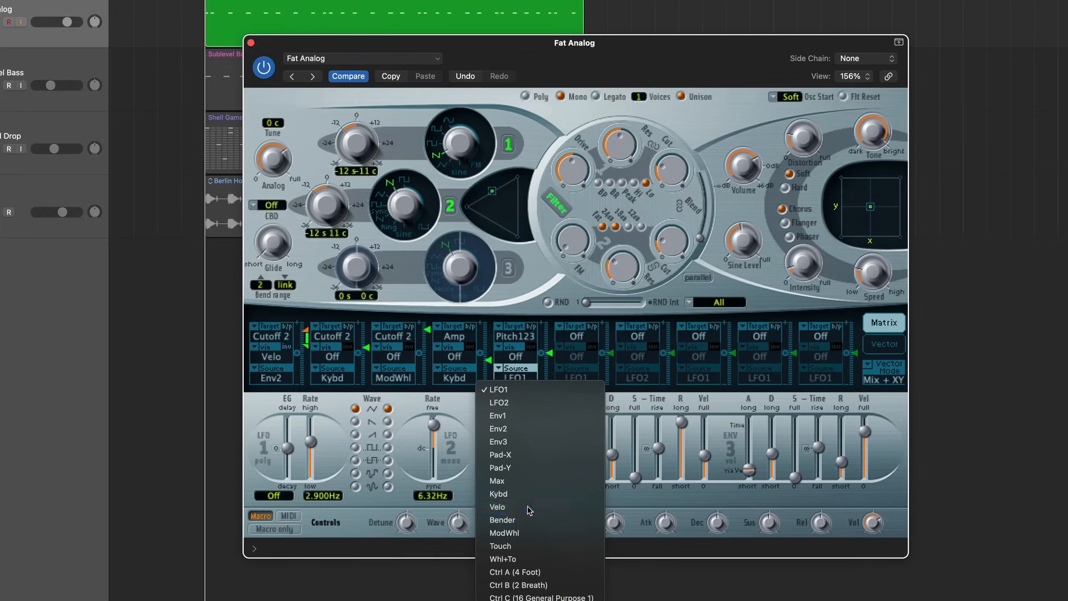
click(498, 507)
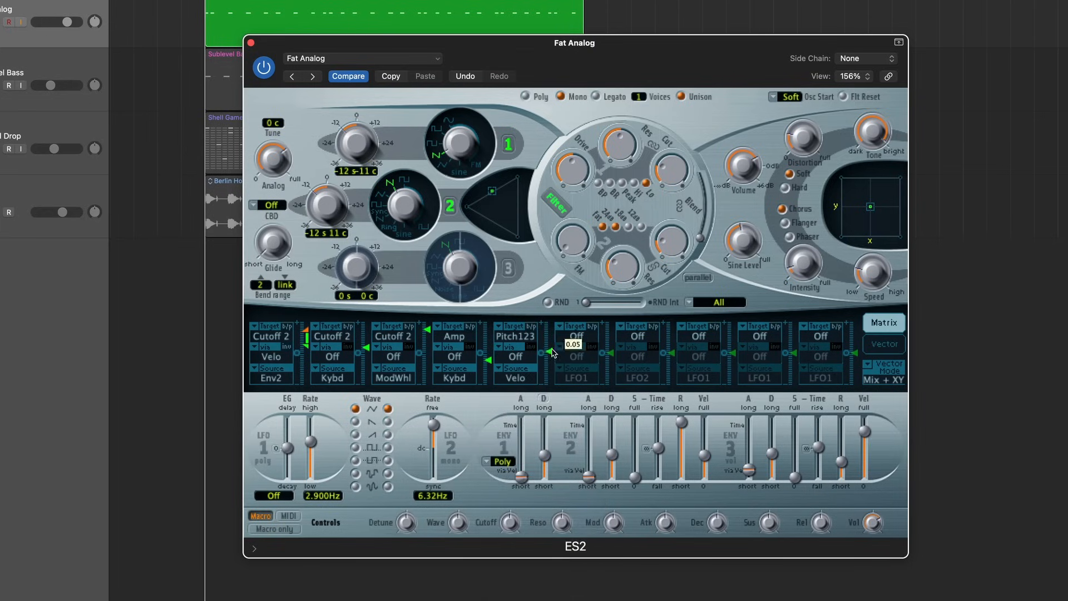
drag(553, 352, 553, 333)
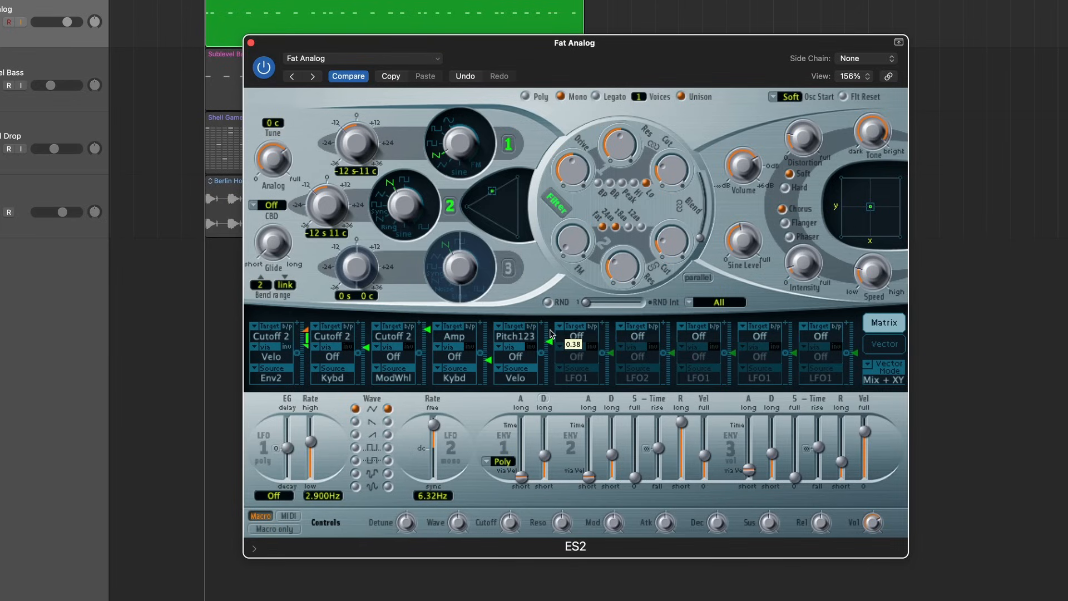